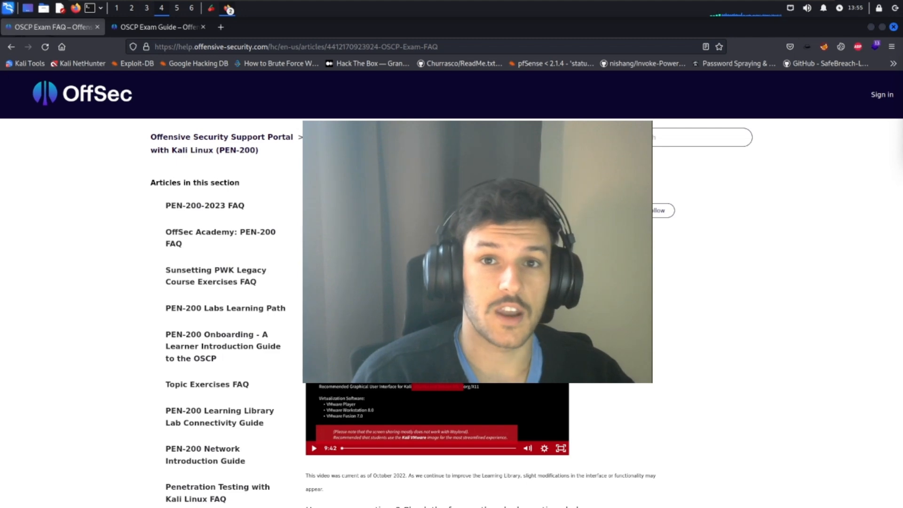
# Switch to the OSCP Exam Guide article to view its exam structure and point allocation
pyautogui.click(155, 27)
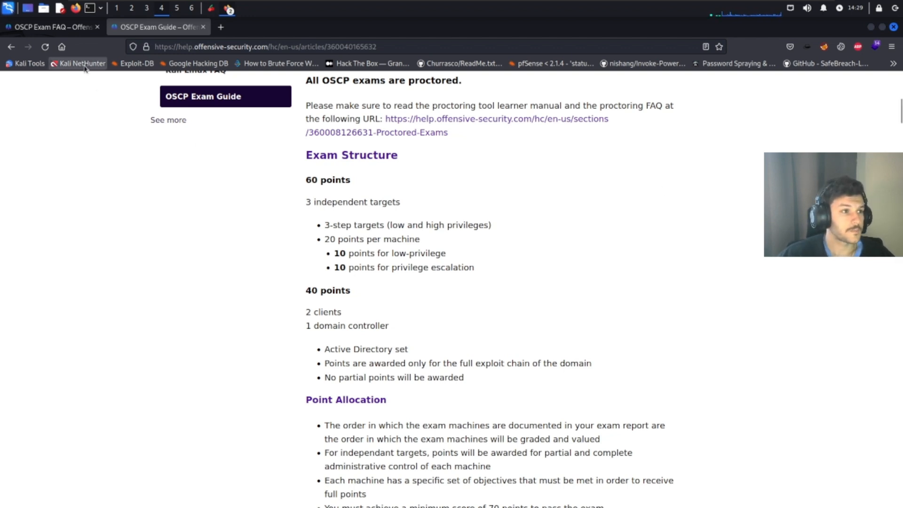
# Return to the OSCP Exam FAQ article and its possible passing scenarios
pyautogui.click(52, 27)
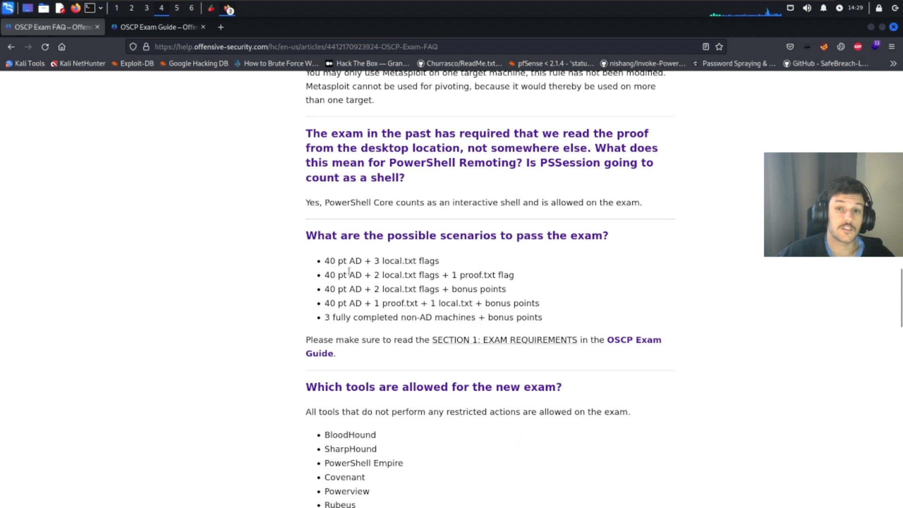
pyautogui.moveTo(370, 284)
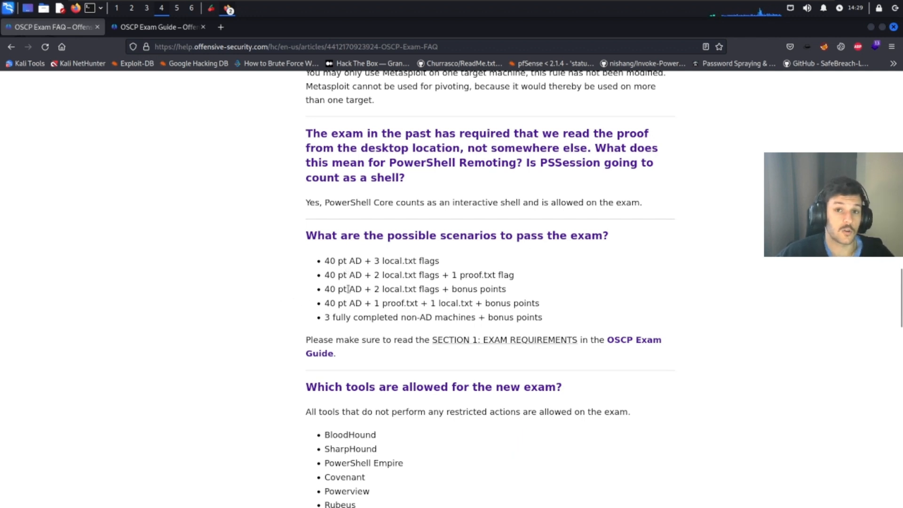
pyautogui.moveTo(357, 304)
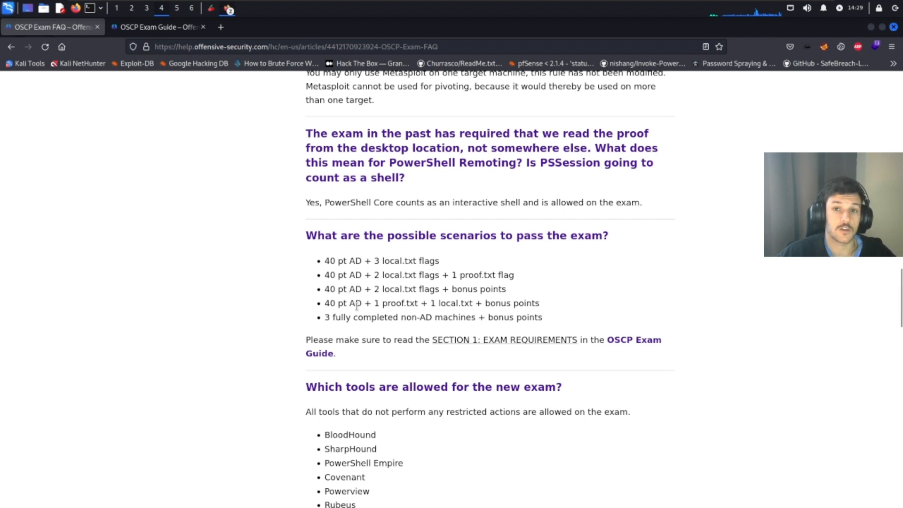
pyautogui.moveTo(540, 329)
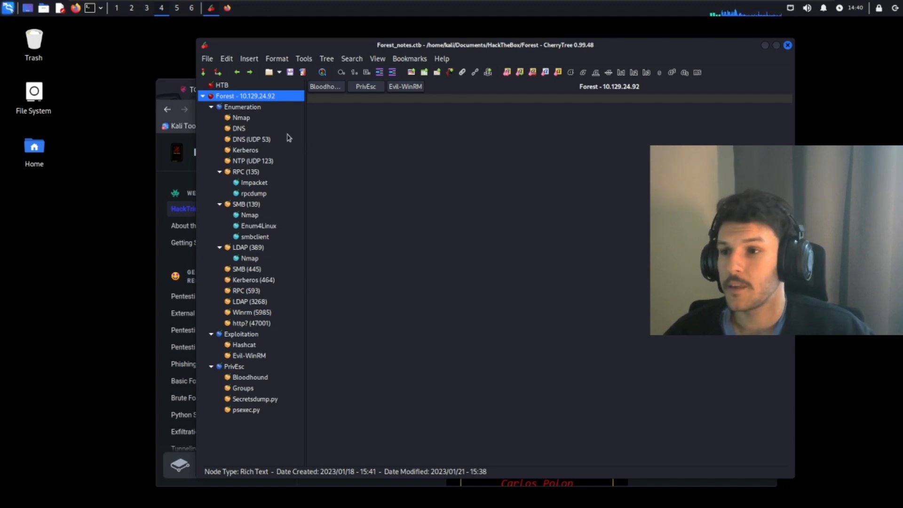
# Read the Forest box's Enumeration notes for Nmap, NTP (UDP 123), Impacket and rpcdump
pyautogui.click(242, 107)
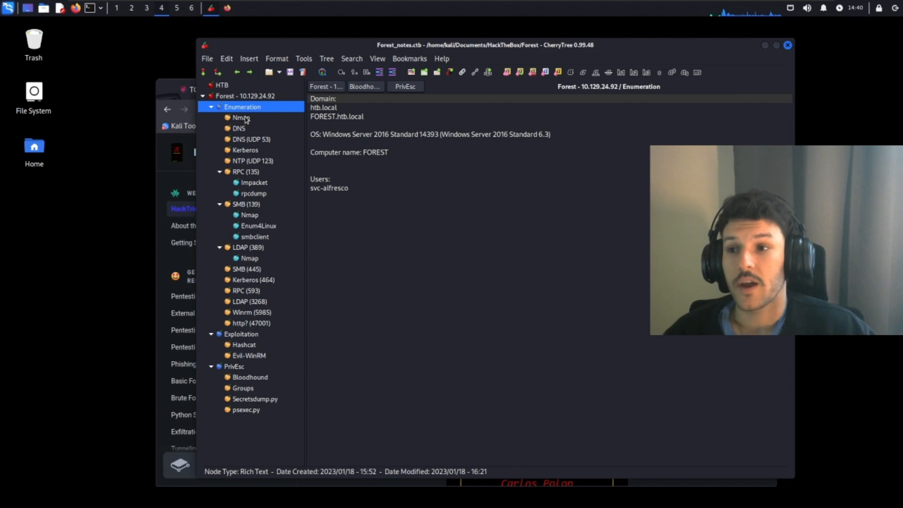
pyautogui.click(242, 117)
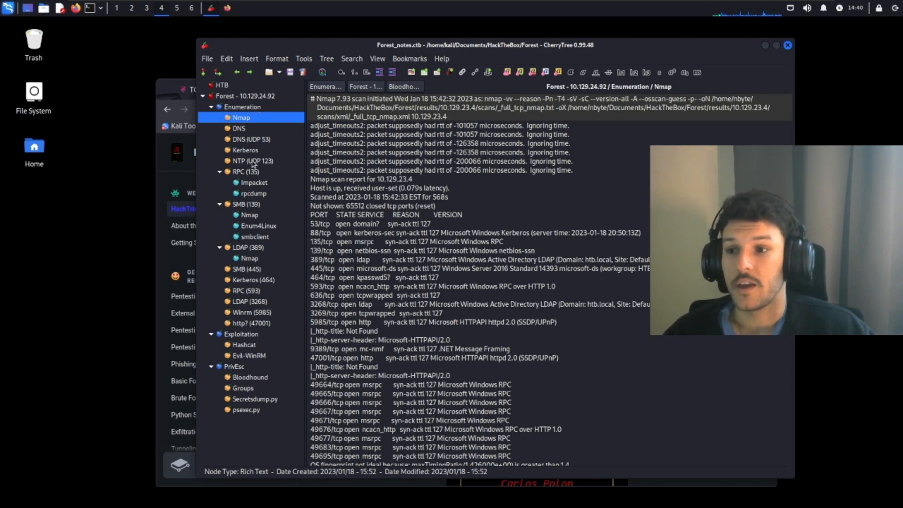
pyautogui.click(251, 161)
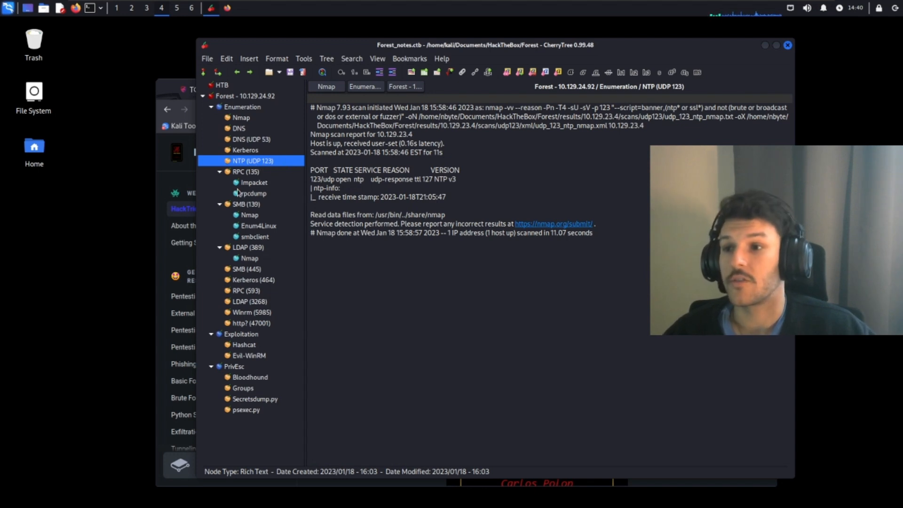
pyautogui.click(254, 182)
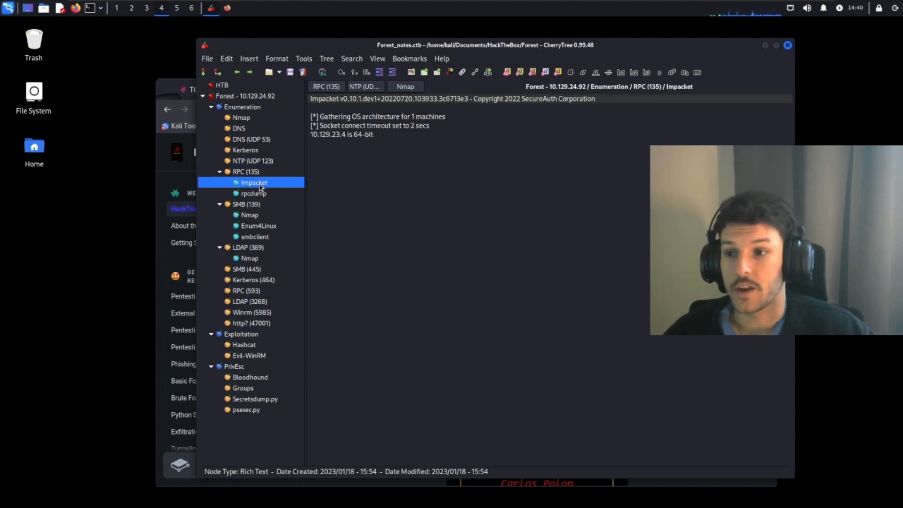
pyautogui.click(253, 193)
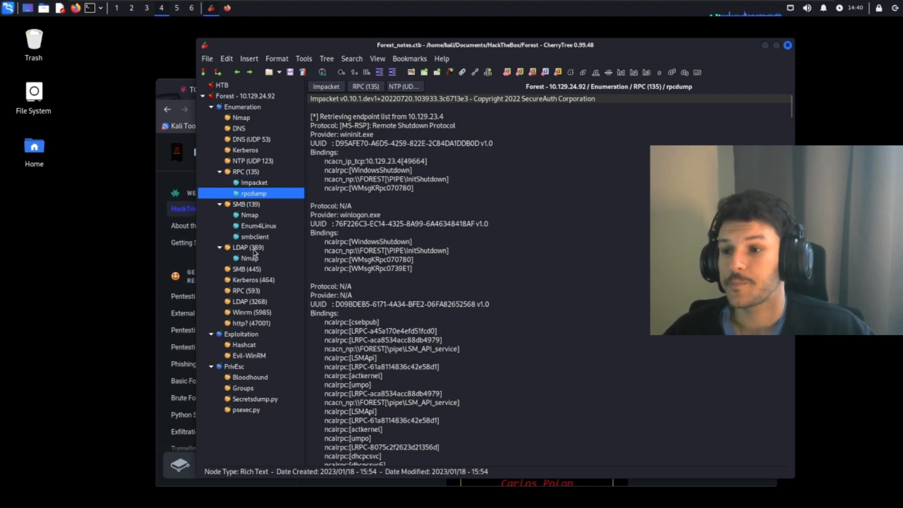
# Read the SMB (139) Nmap, smbclient and LDAP (389) notes, then reach the Exploitation section
pyautogui.click(249, 215)
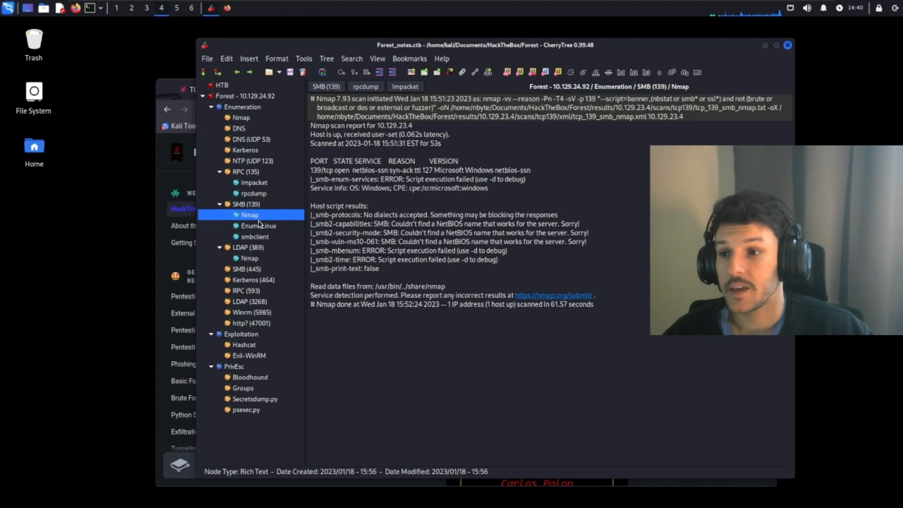
pyautogui.click(255, 236)
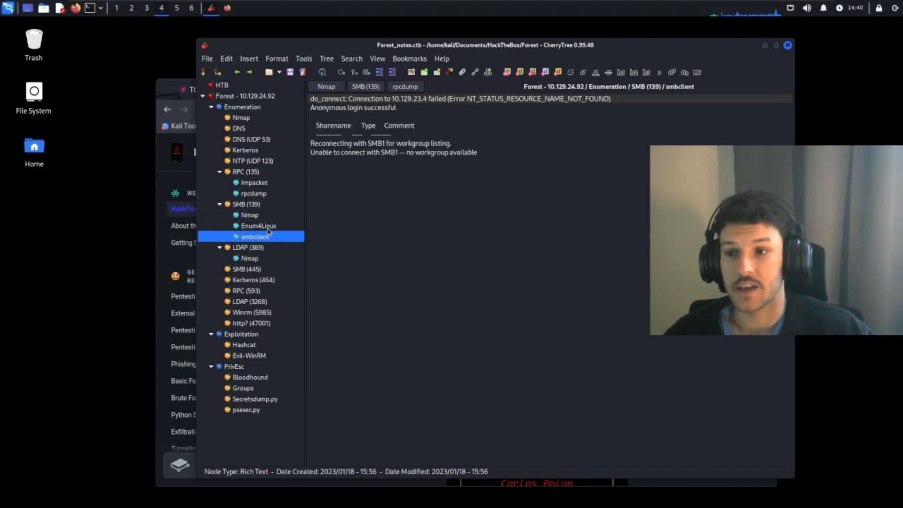
pyautogui.click(248, 247)
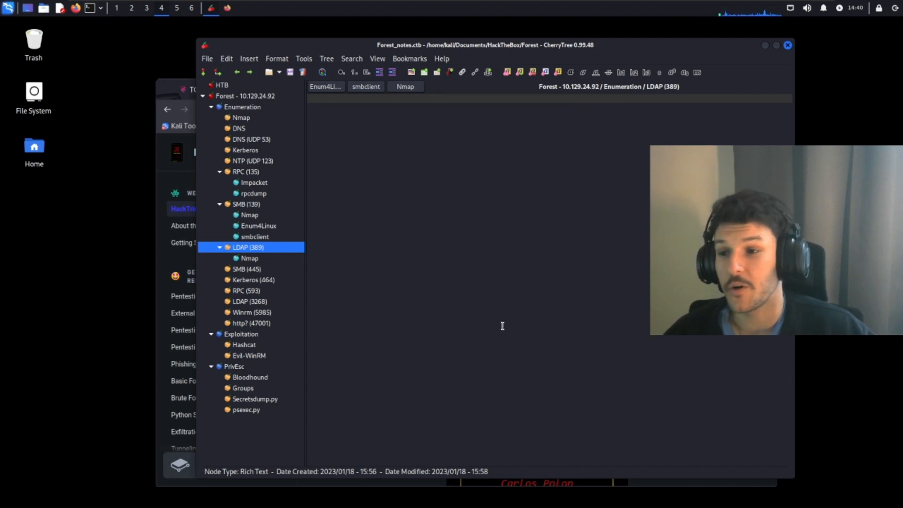
pyautogui.moveTo(514, 331)
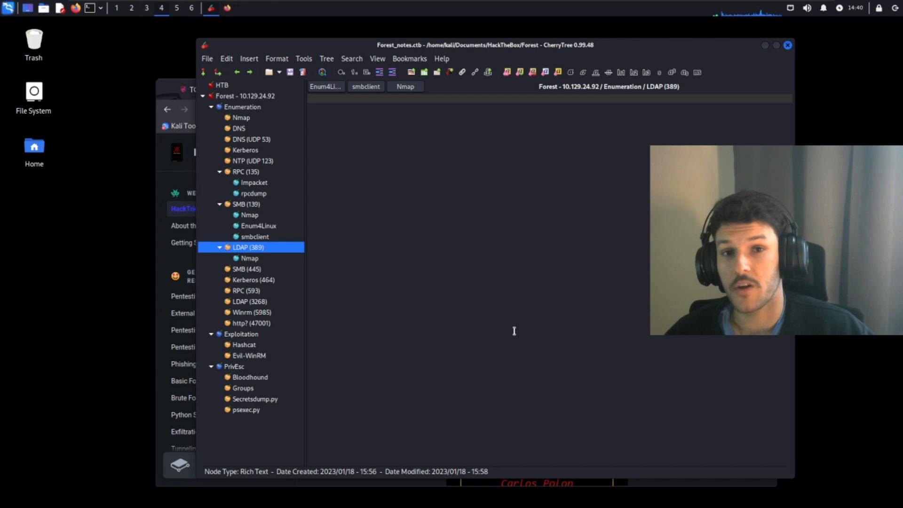
pyautogui.click(241, 334)
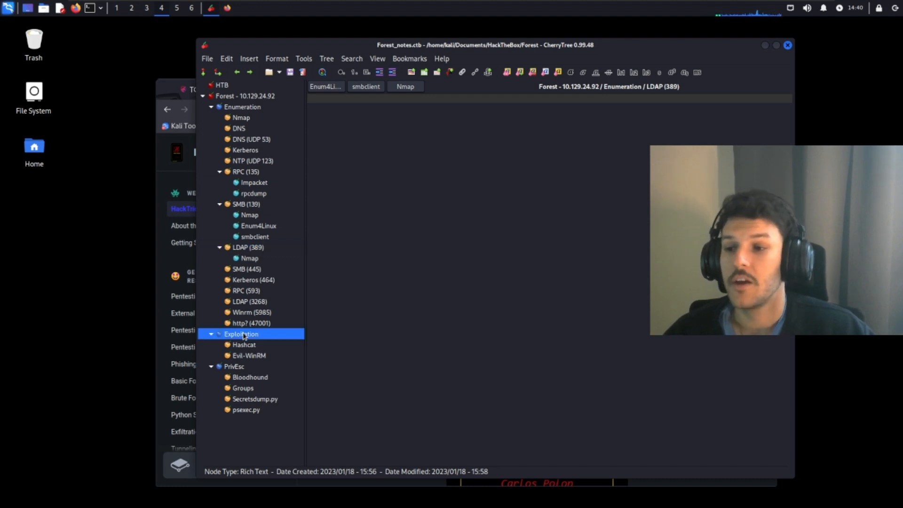
# Review the Forest box's Exploitation notes for Hashcat cracking and the Evil-WinRM shell
pyautogui.click(241, 334)
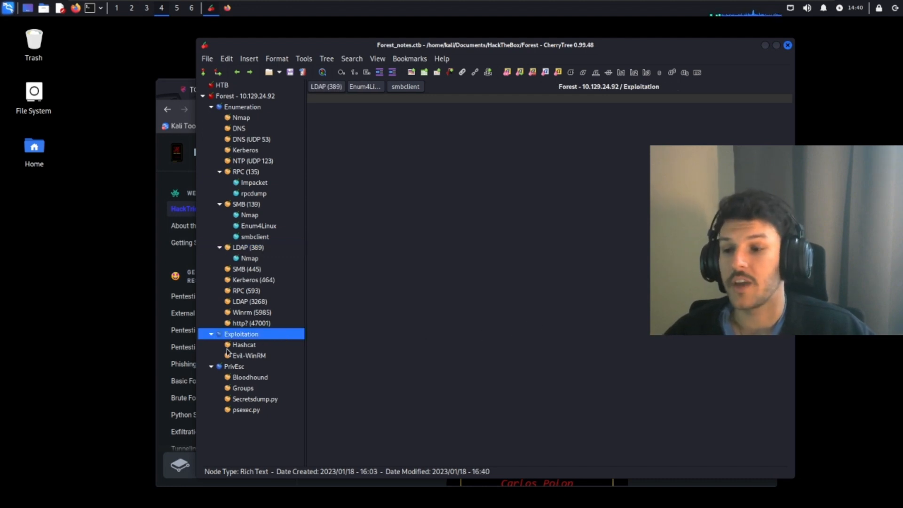
pyautogui.click(244, 345)
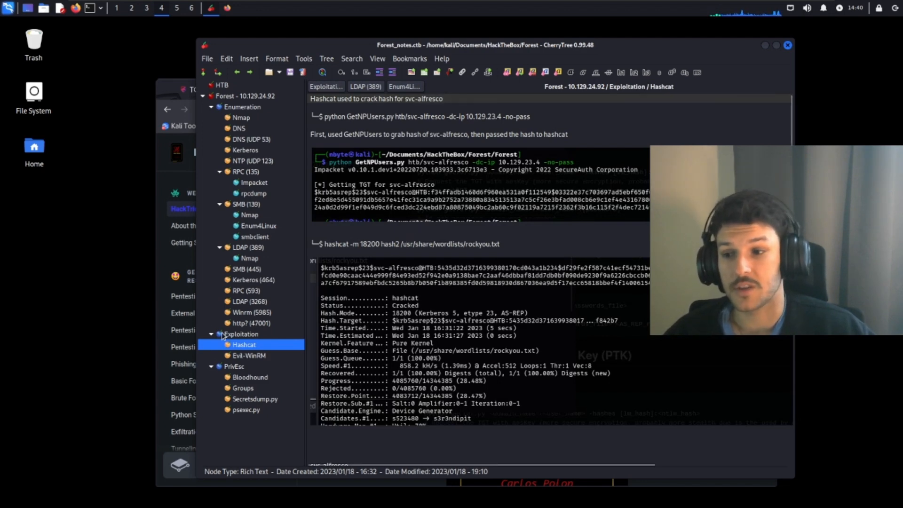
pyautogui.click(248, 356)
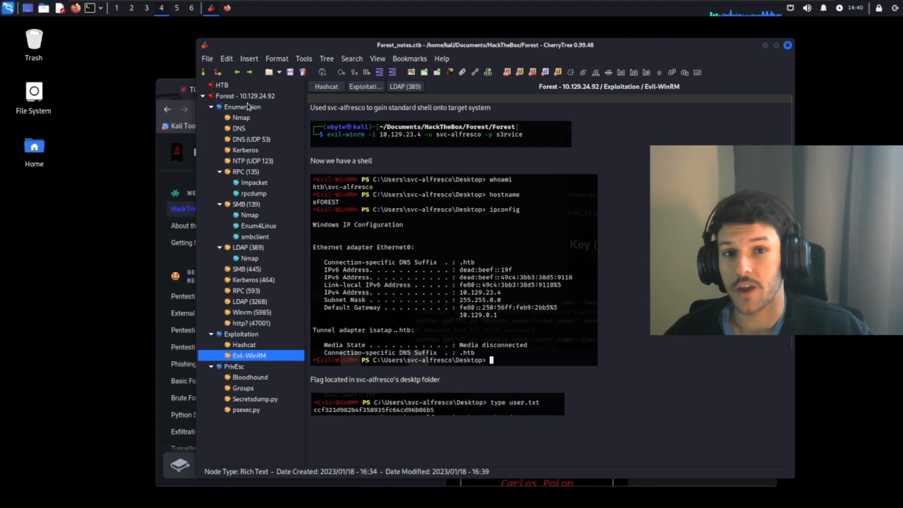
# Review the PrivEsc notes for Bloodhound and the psexec.py pass-the-hash entry
pyautogui.click(233, 367)
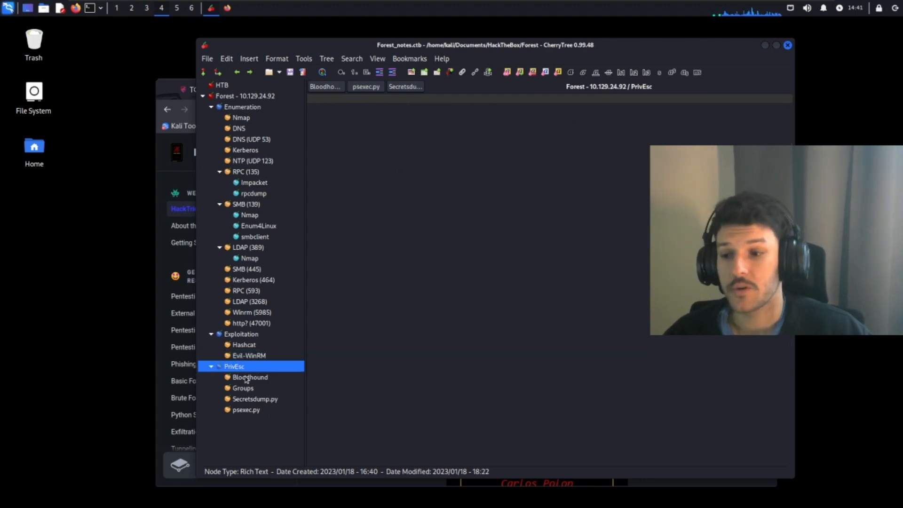
pyautogui.click(250, 378)
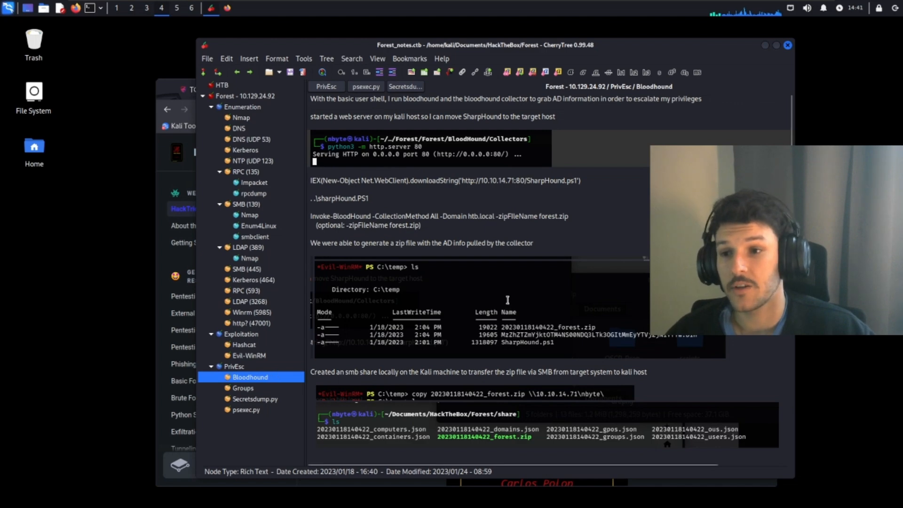
pyautogui.moveTo(320, 98); pyautogui.dragTo(701, 98)
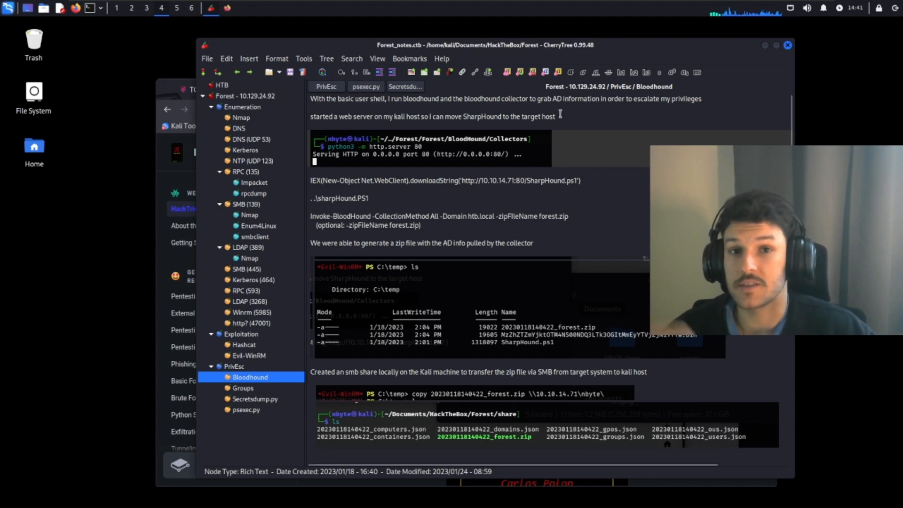
pyautogui.click(246, 409)
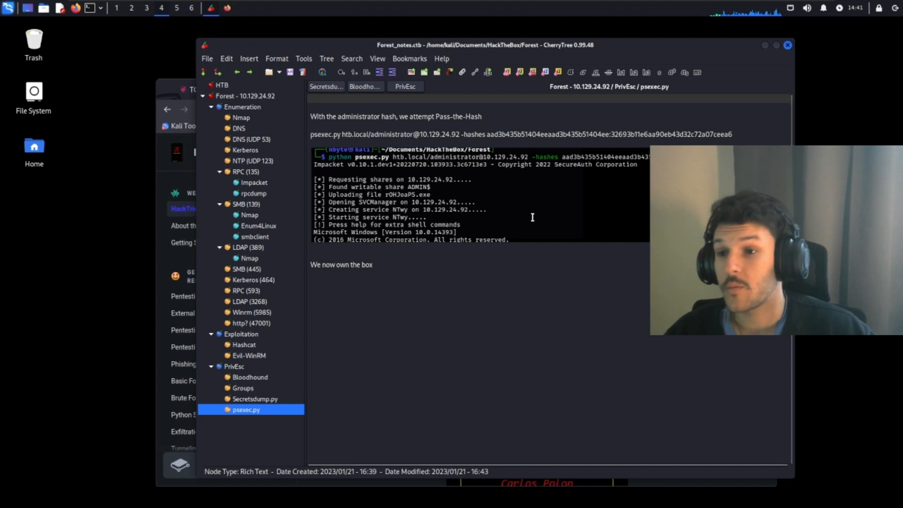
pyautogui.moveTo(661, 72)
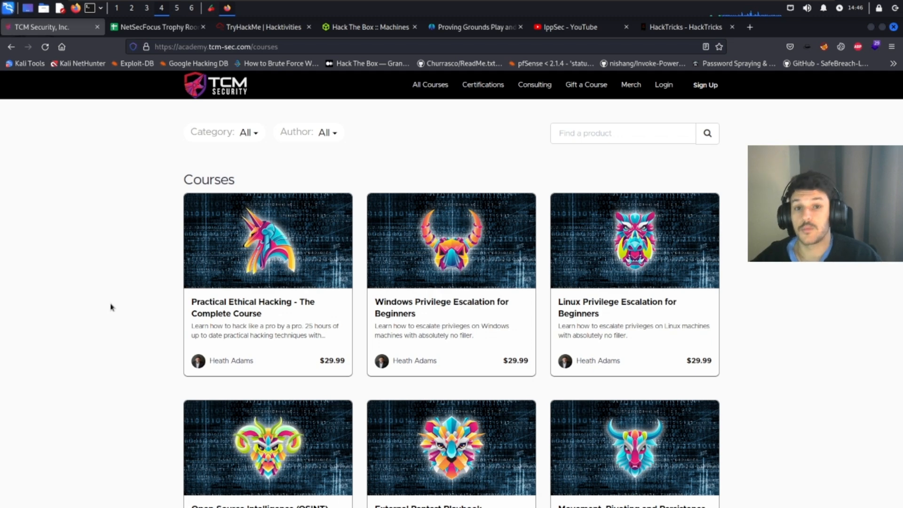
pyautogui.moveTo(199, 295)
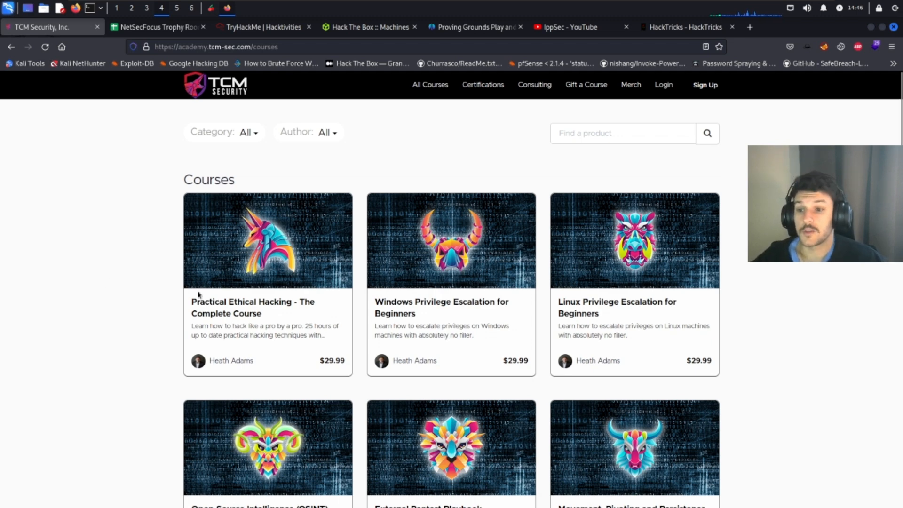
pyautogui.moveTo(410, 327)
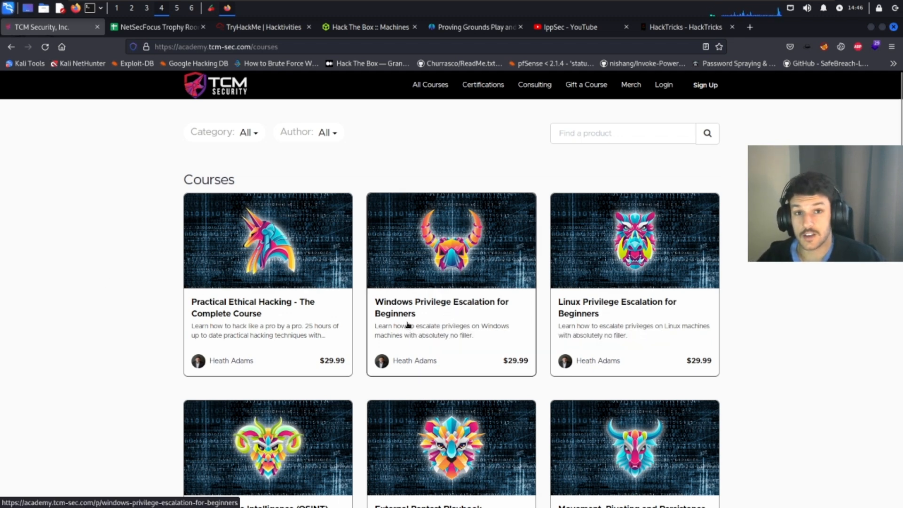
pyautogui.moveTo(850, 346)
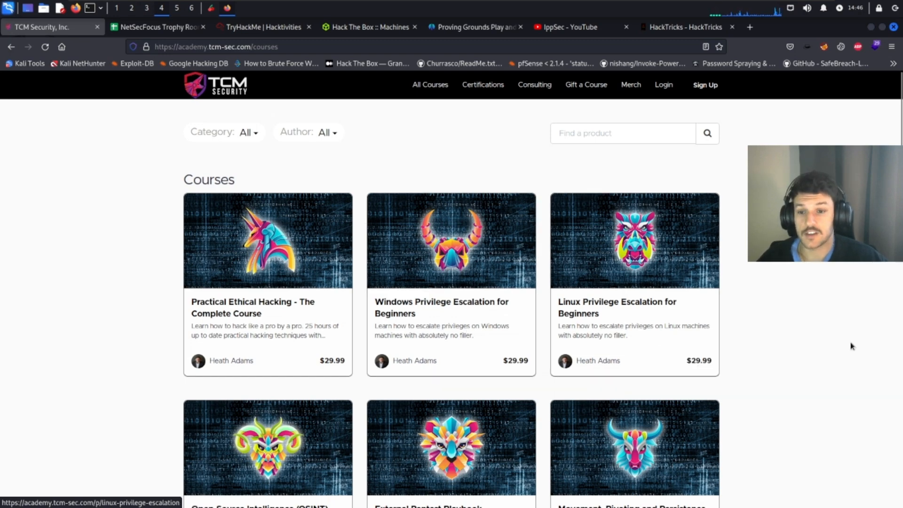
# Scroll through more TCM Security Academy courses, then bring up the NetSecFocus Trophy Room spreadsheet
pyautogui.scroll(-3)
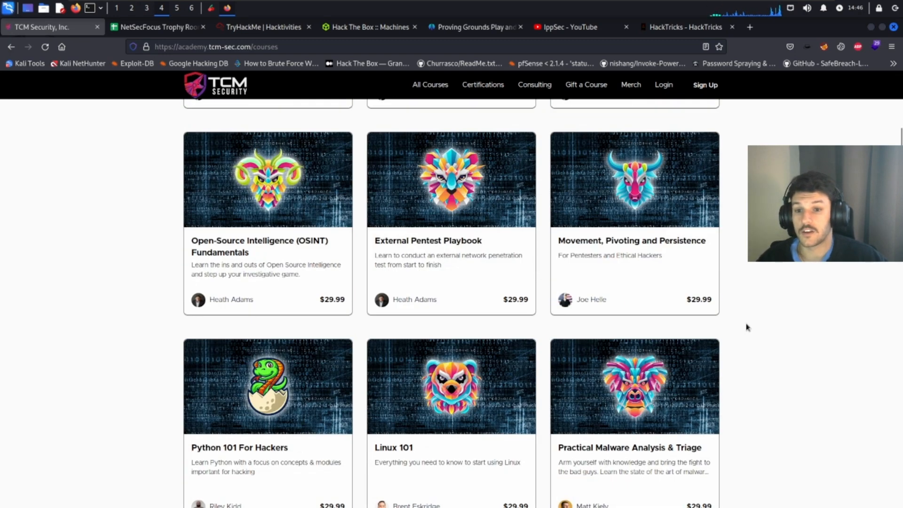
pyautogui.scroll(-3)
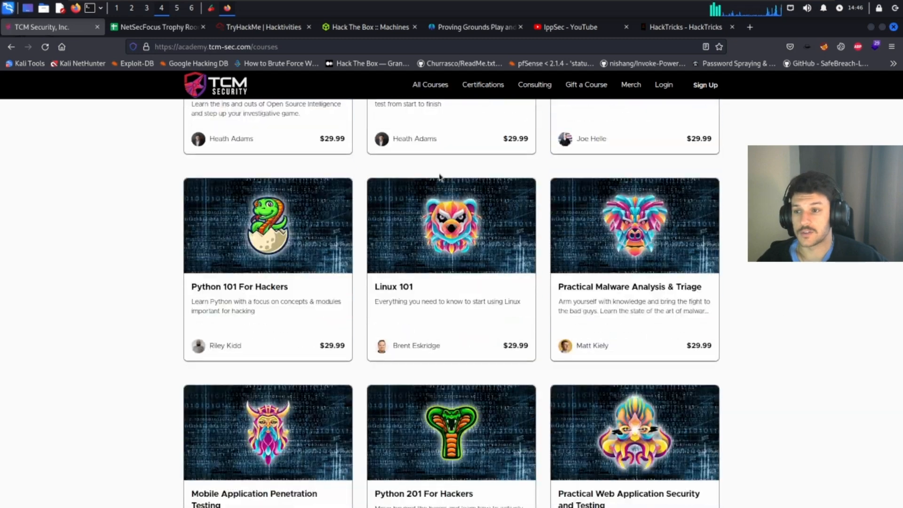
pyautogui.click(159, 27)
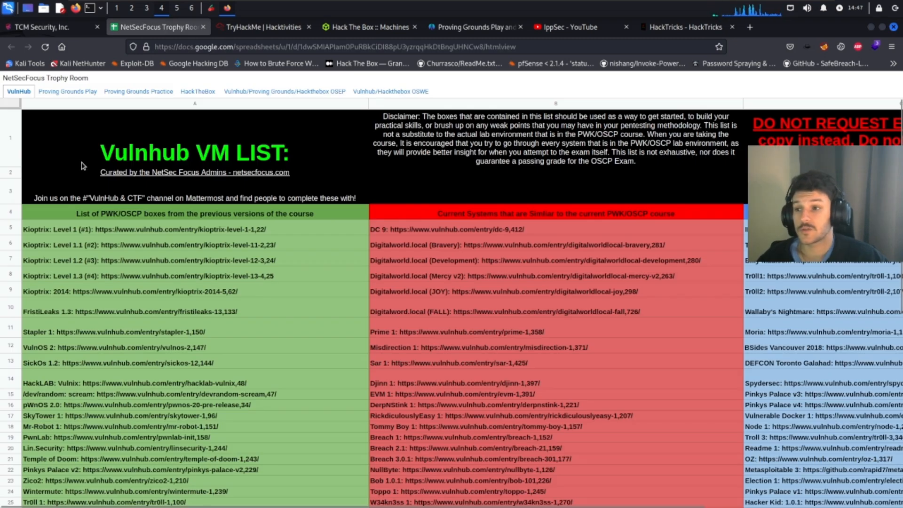
pyautogui.moveTo(184, 193)
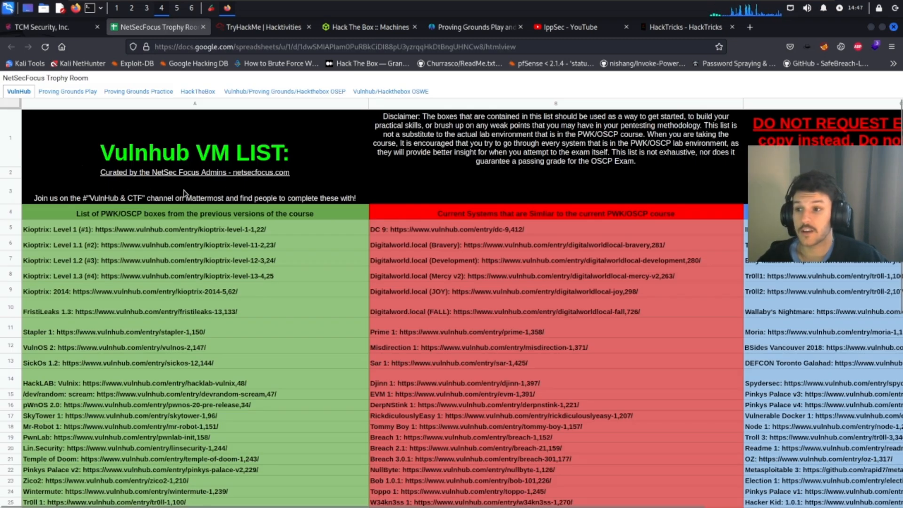
pyautogui.moveTo(180, 264)
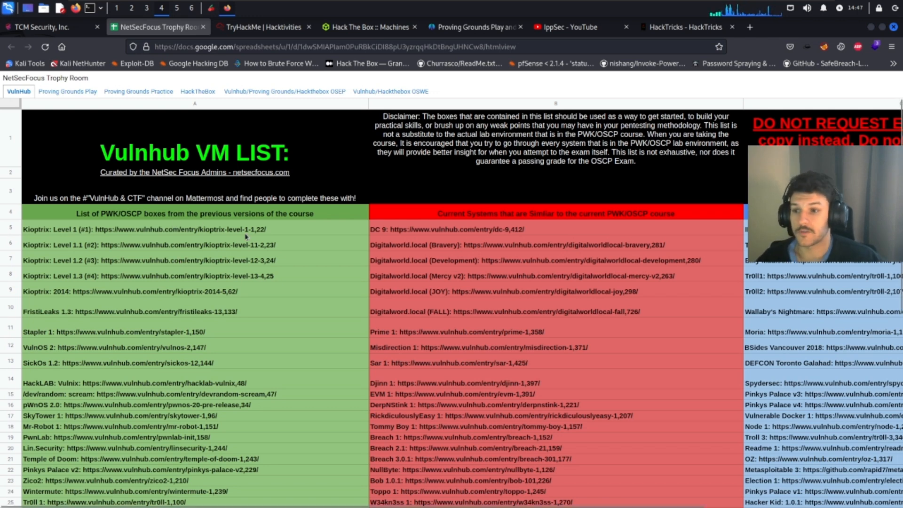
pyautogui.moveTo(233, 294)
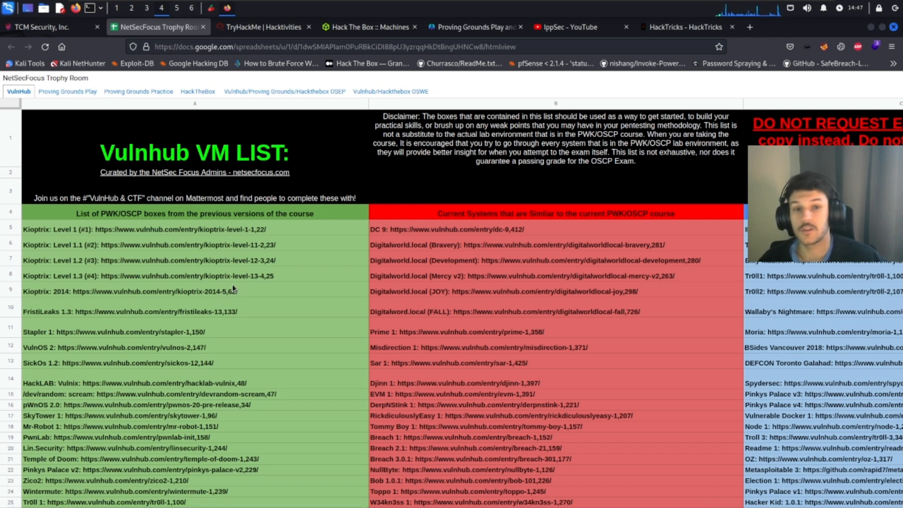
# Page through the Proving Grounds Play, Practice, HackTheBox, PEN-300 OSEP and OSWE sheets, then go to TryHackMe
pyautogui.click(67, 91)
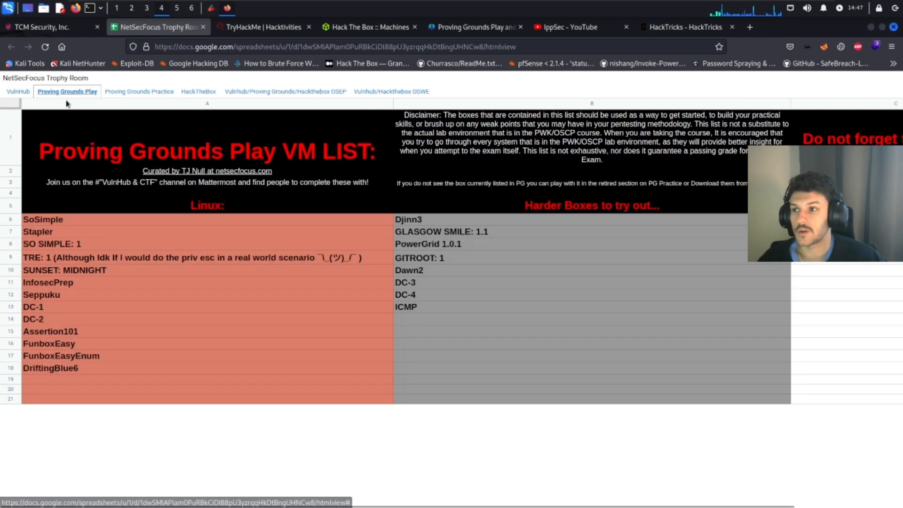
pyautogui.click(139, 91)
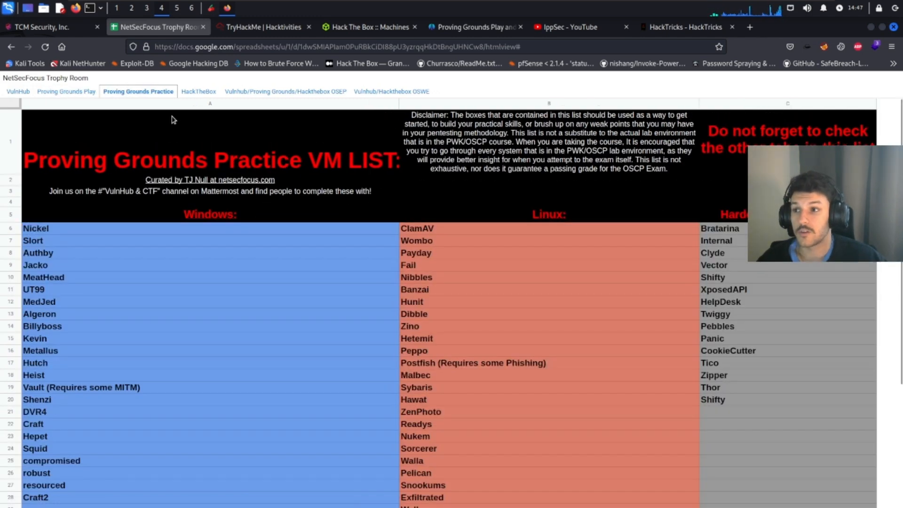
pyautogui.click(198, 91)
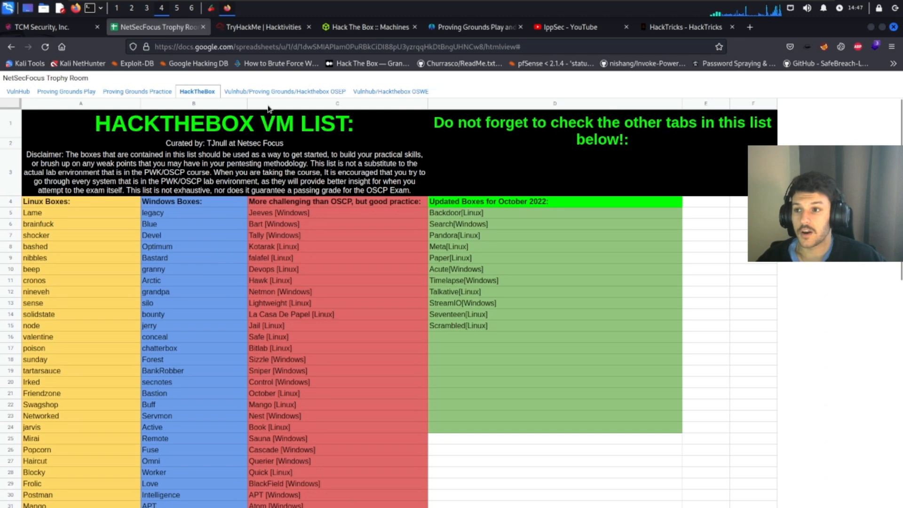
pyautogui.click(284, 91)
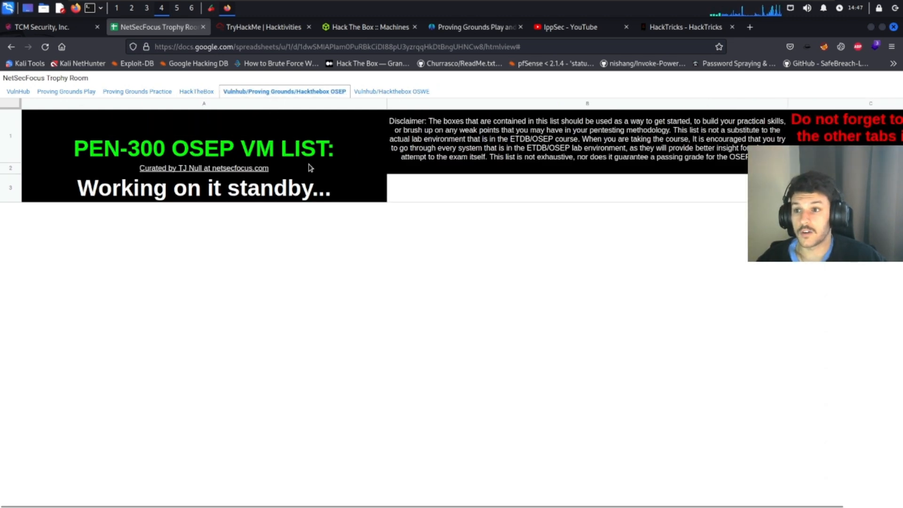
pyautogui.moveTo(368, 161)
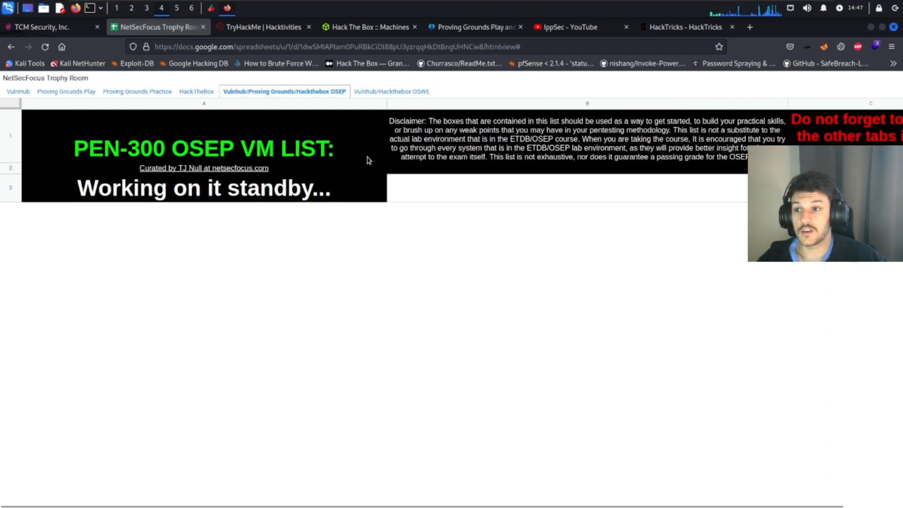
pyautogui.click(391, 91)
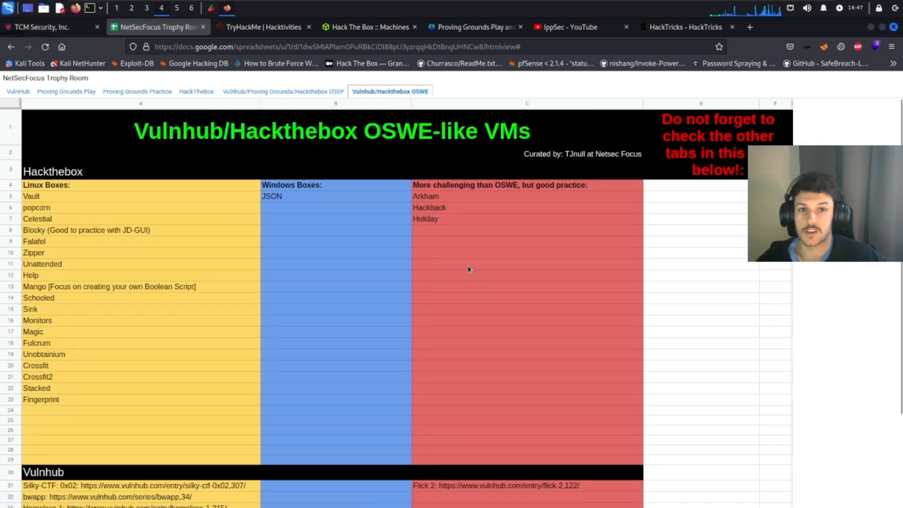
pyautogui.click(263, 27)
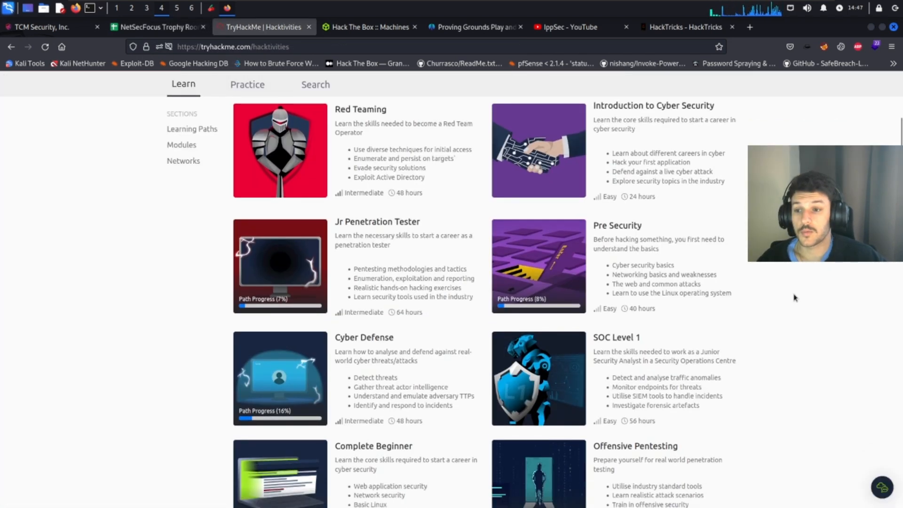
pyautogui.scroll(-3)
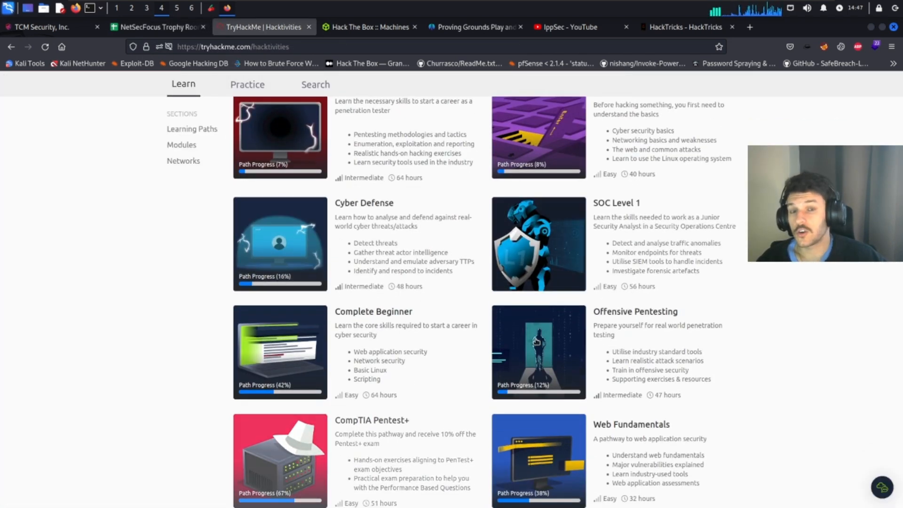
pyautogui.moveTo(634, 332)
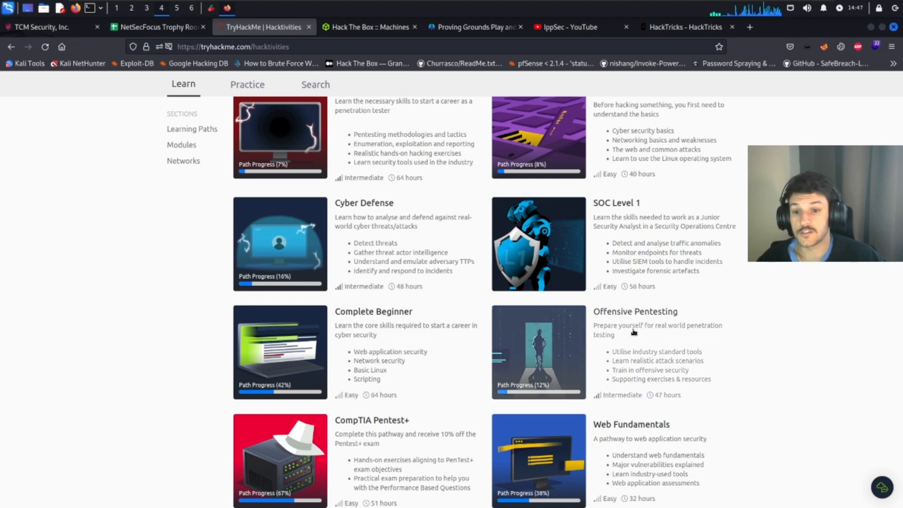
pyautogui.moveTo(650, 321)
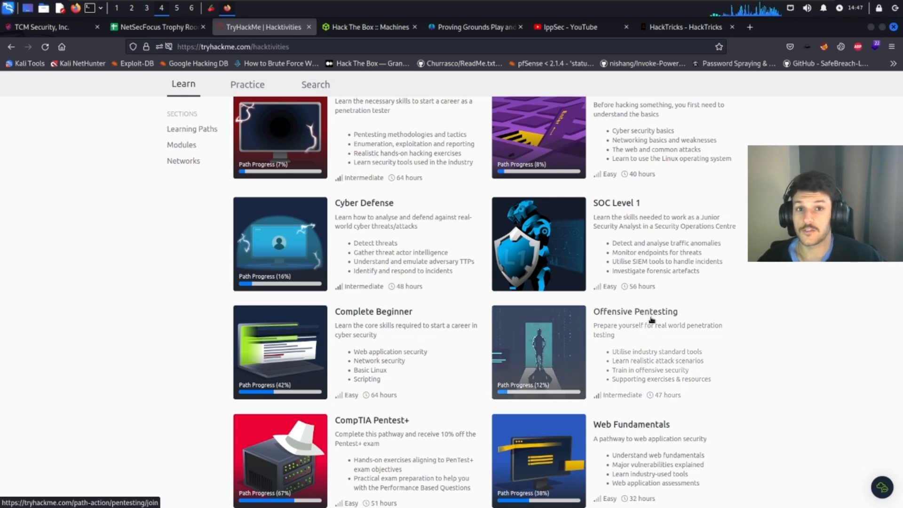
pyautogui.moveTo(690, 232)
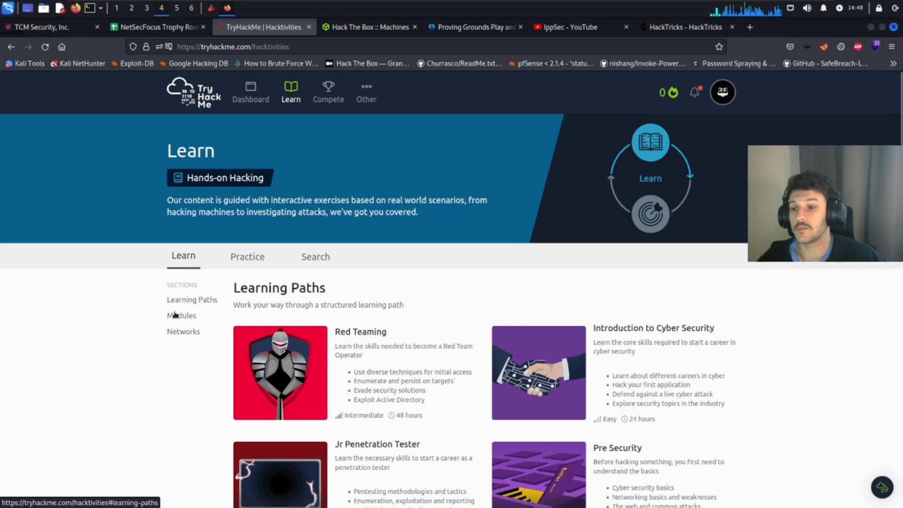
pyautogui.click(369, 26)
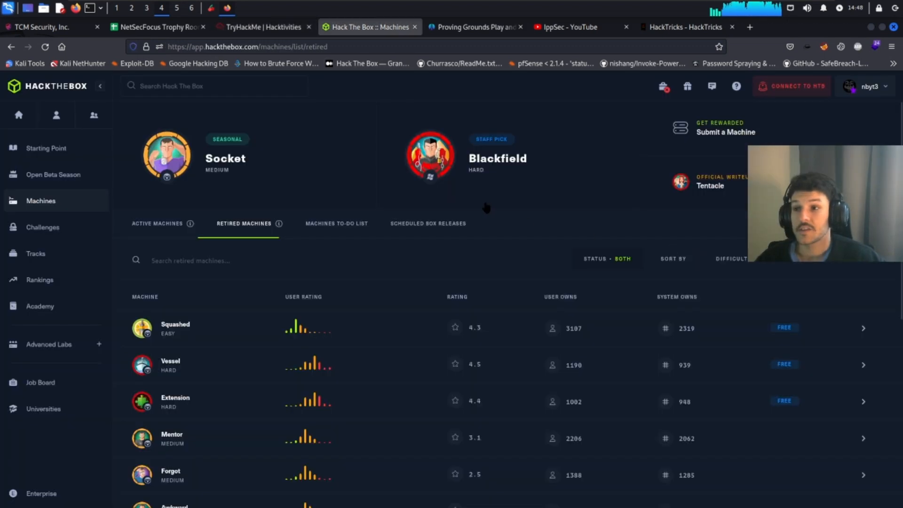
pyautogui.moveTo(498, 238)
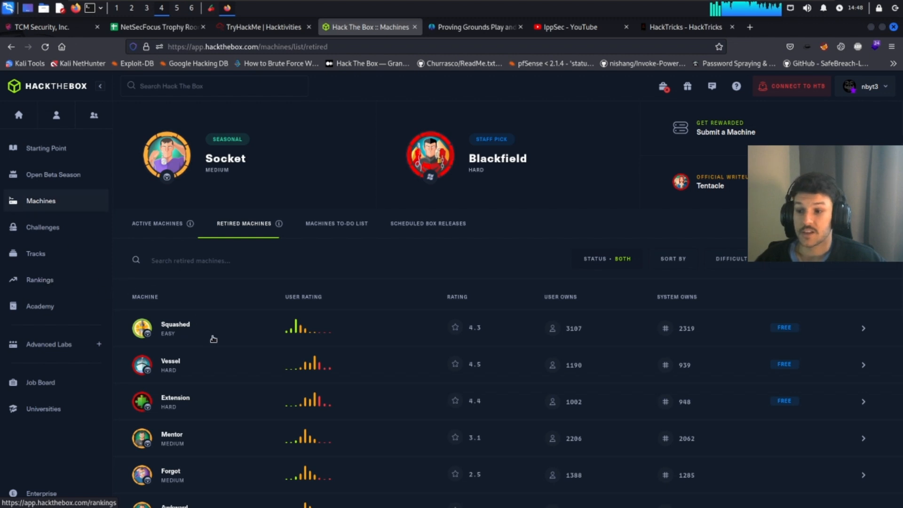
pyautogui.moveTo(338, 239)
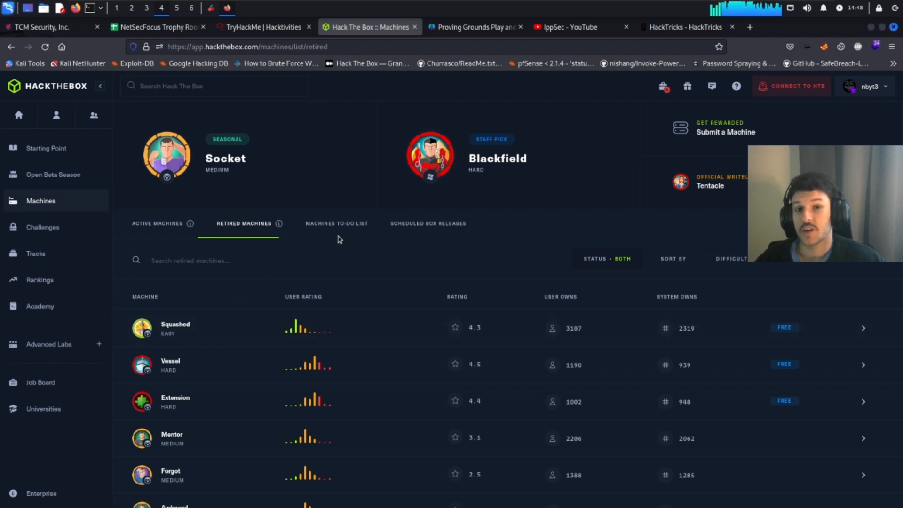
# Scroll down Hack The Box's retired machines list to entries like Moderators and Support
pyautogui.scroll(-3)
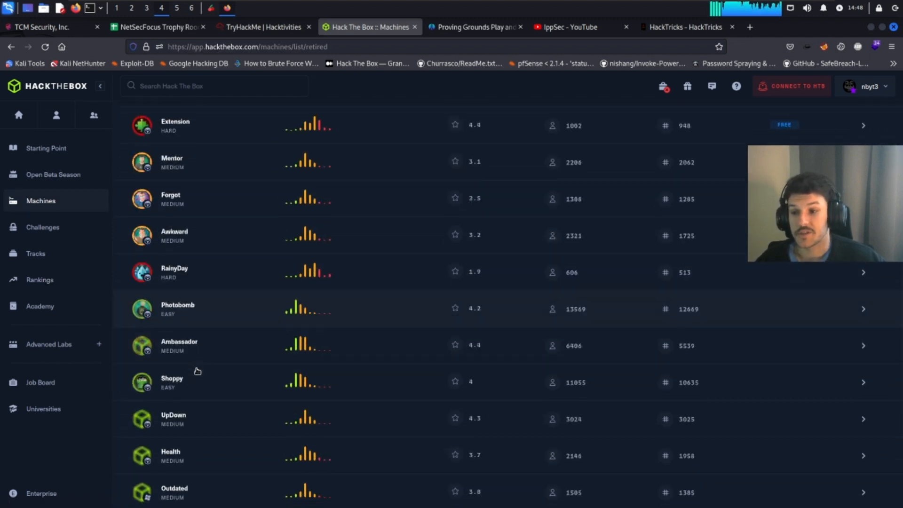
pyautogui.scroll(-3)
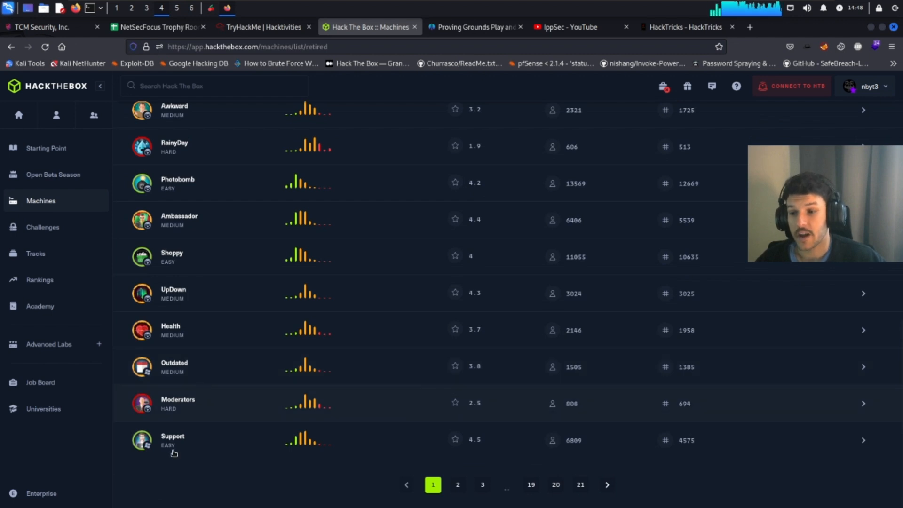
pyautogui.moveTo(180, 470)
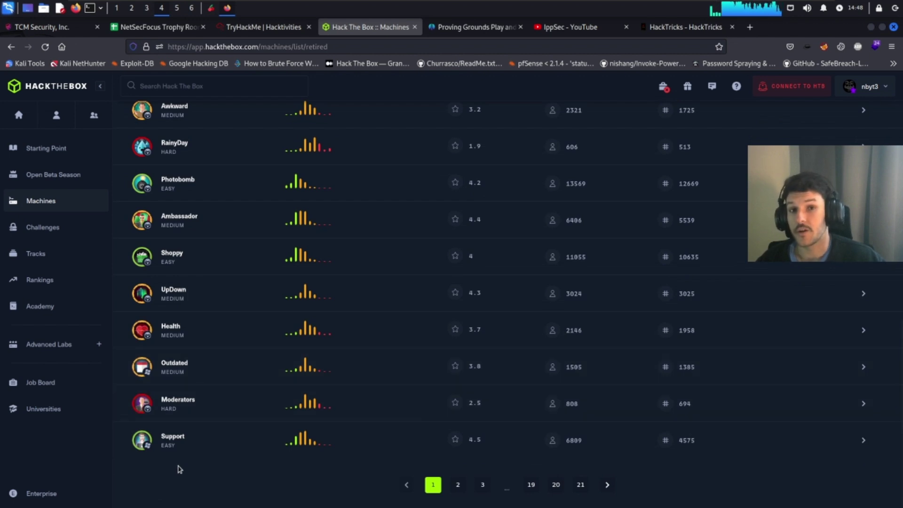
pyautogui.moveTo(173, 443)
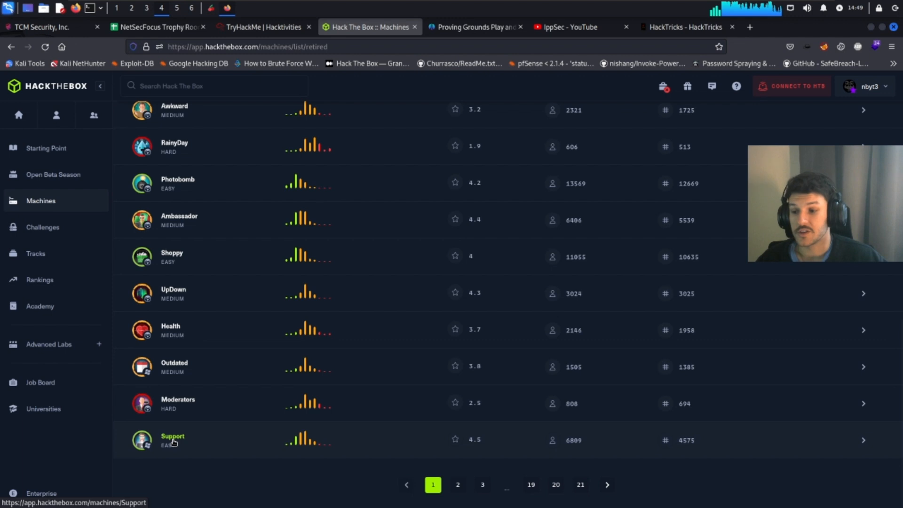
# View the Support machine's details page, then move to the Proving Grounds plans page
pyautogui.click(173, 437)
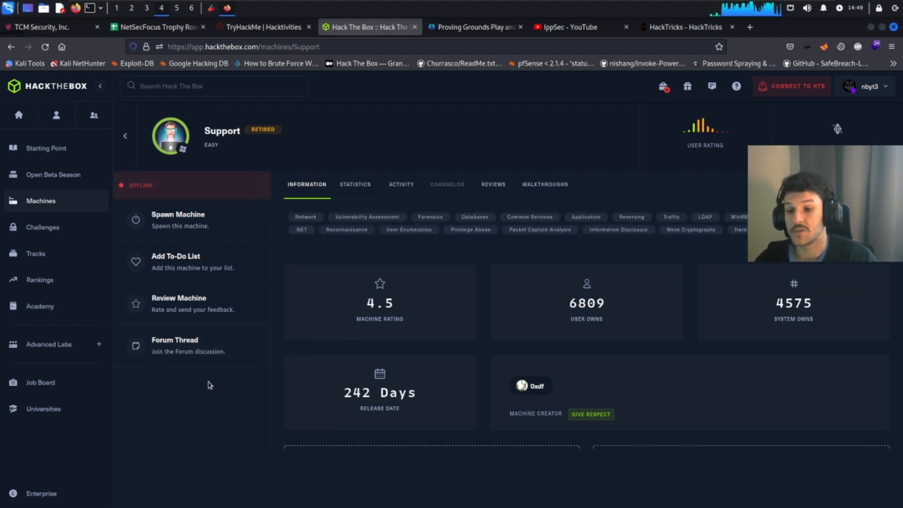
pyautogui.moveTo(493, 298)
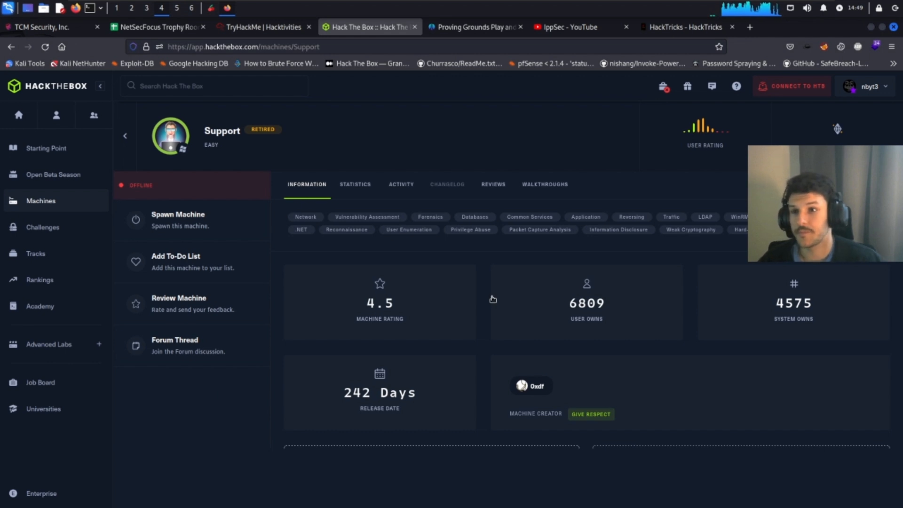
pyautogui.click(472, 27)
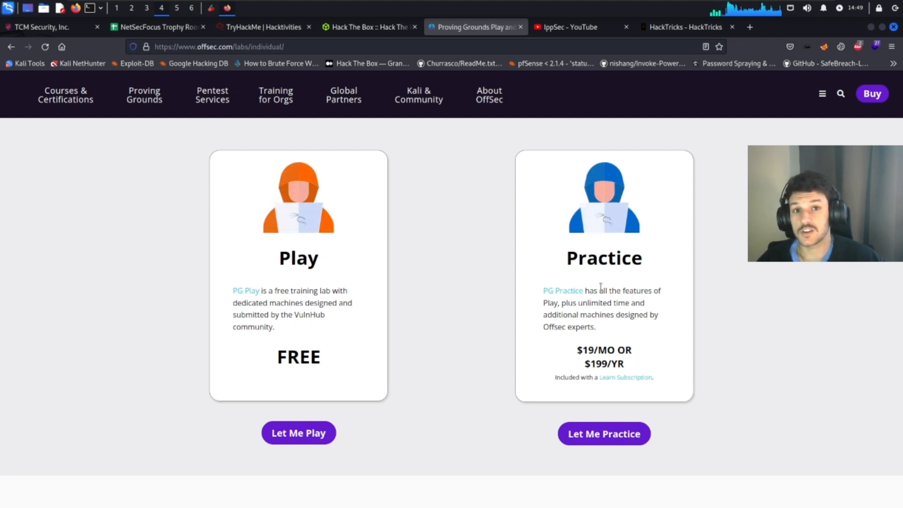
pyautogui.moveTo(572, 244)
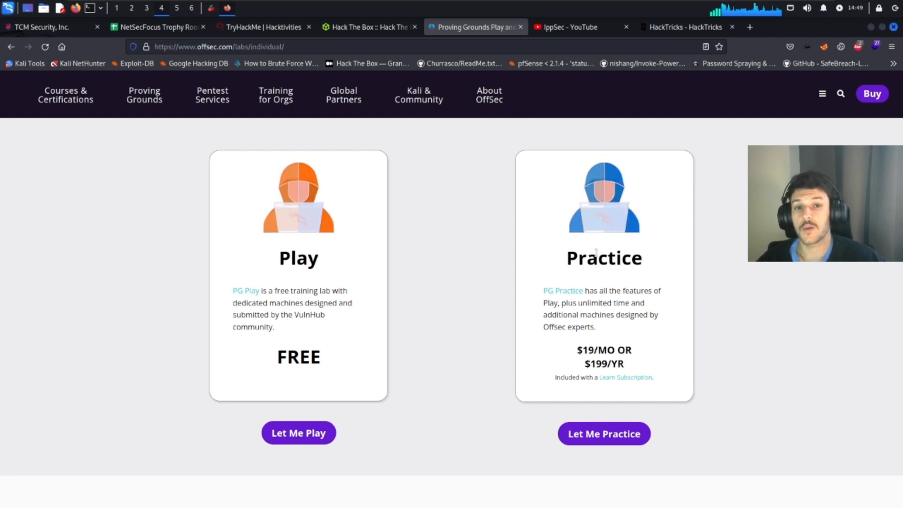
# Move from the Proving Grounds Play and Practice plans to the IppSec YouTube channel
pyautogui.click(568, 27)
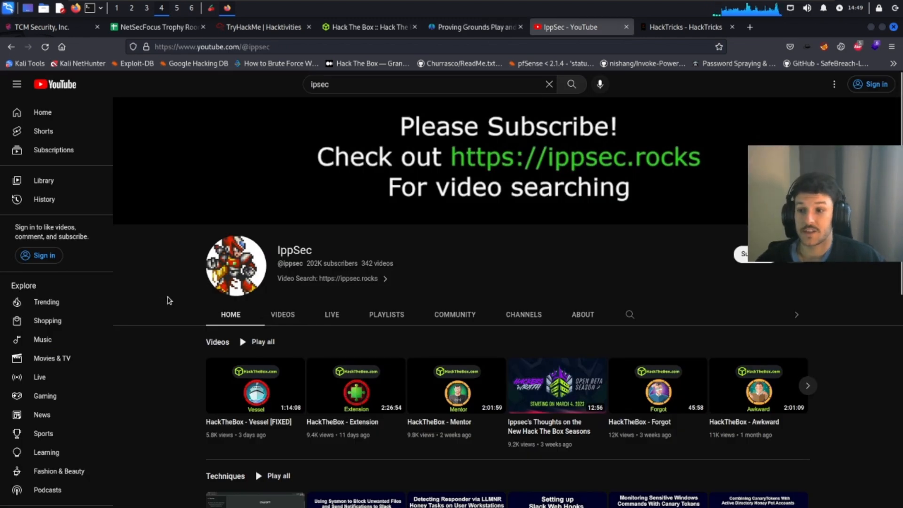
# List all of IppSec's uploaded Hack The Box walkthrough videos, then go to the HackTricks book
pyautogui.scroll(-3)
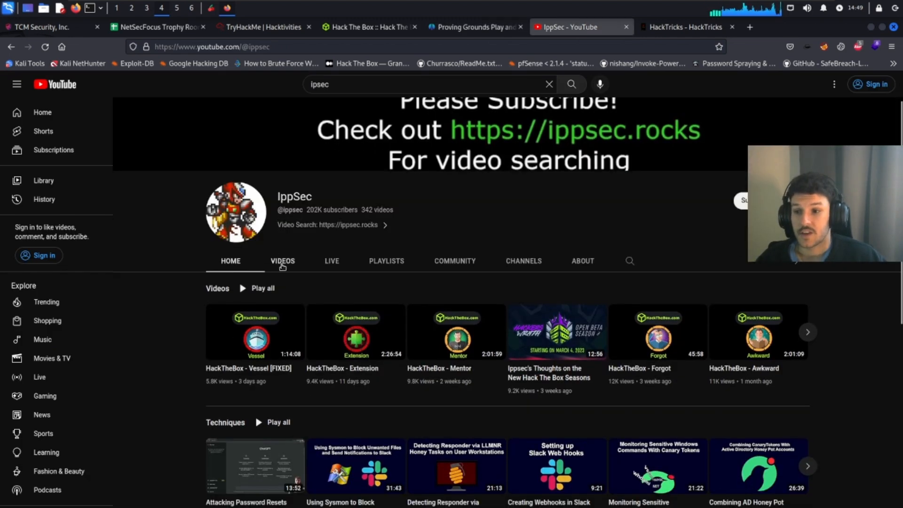
pyautogui.click(283, 261)
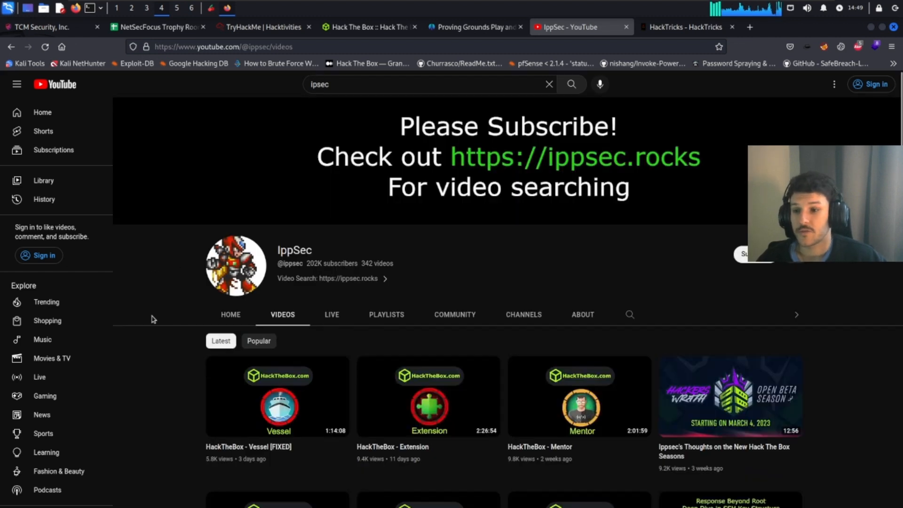
pyautogui.scroll(-3)
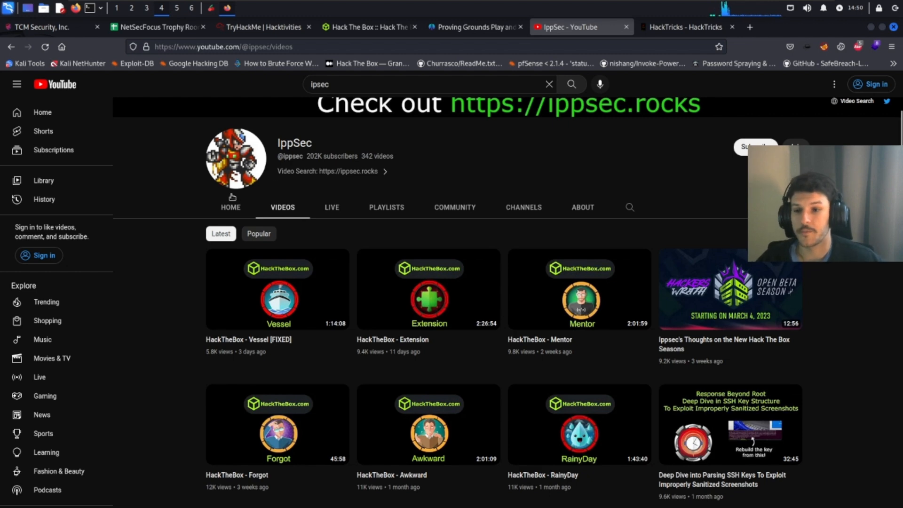
pyautogui.click(686, 26)
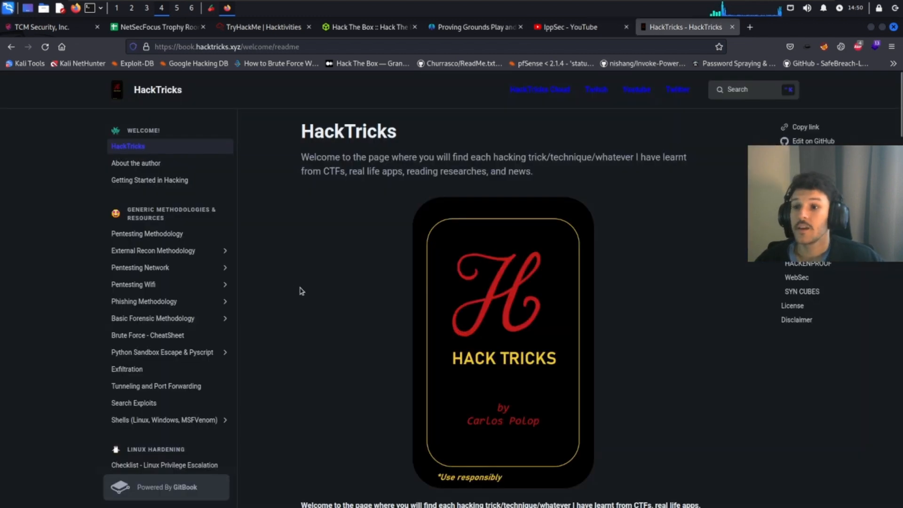
pyautogui.moveTo(300, 294)
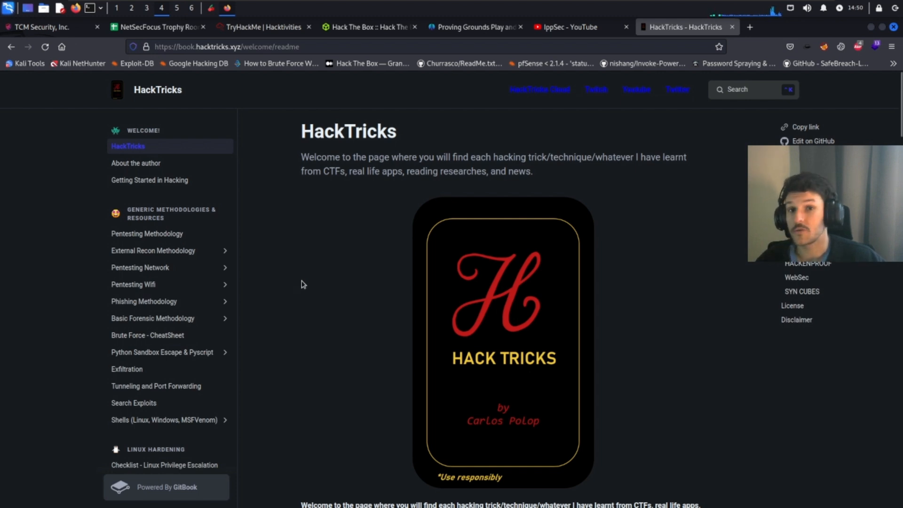
pyautogui.moveTo(232, 285)
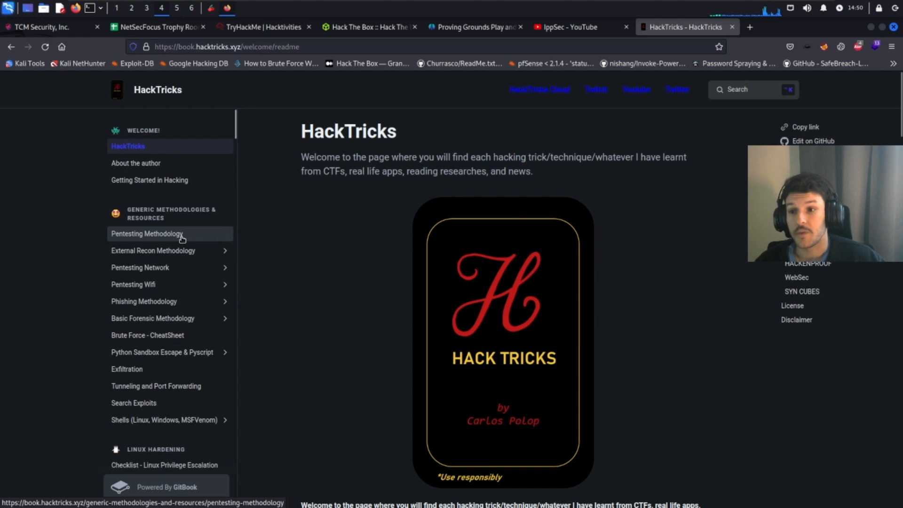
# Navigate from Pentesting Methodology to Linux Privilege Escalation and browse the Network Services Pentesting port list
pyautogui.click(147, 234)
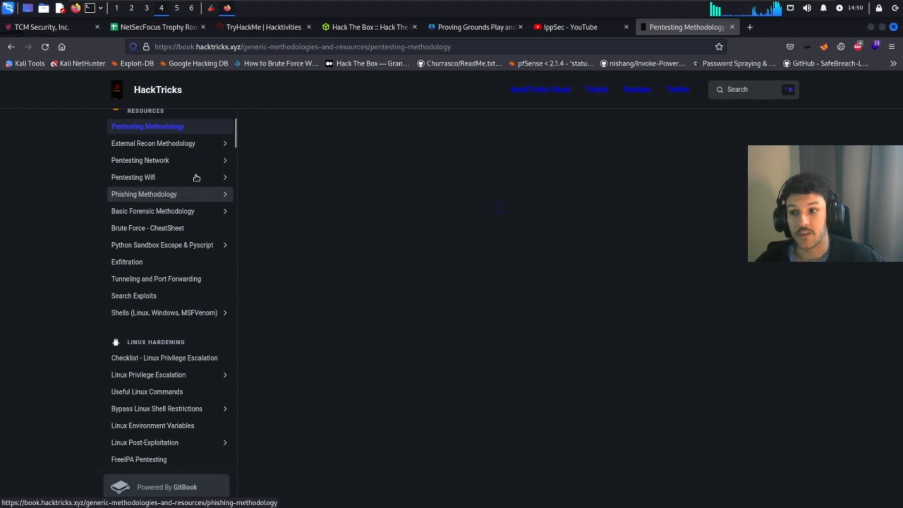
pyautogui.scroll(-3)
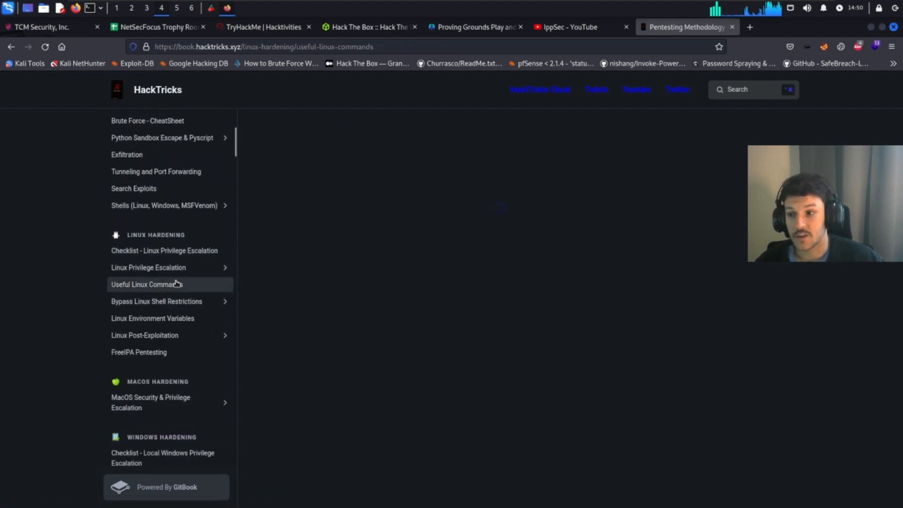
pyautogui.click(149, 267)
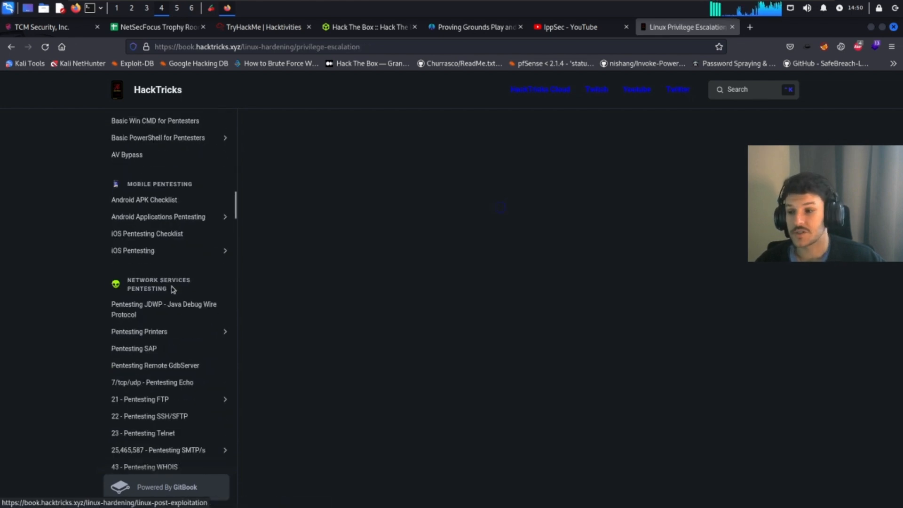
pyautogui.scroll(-3)
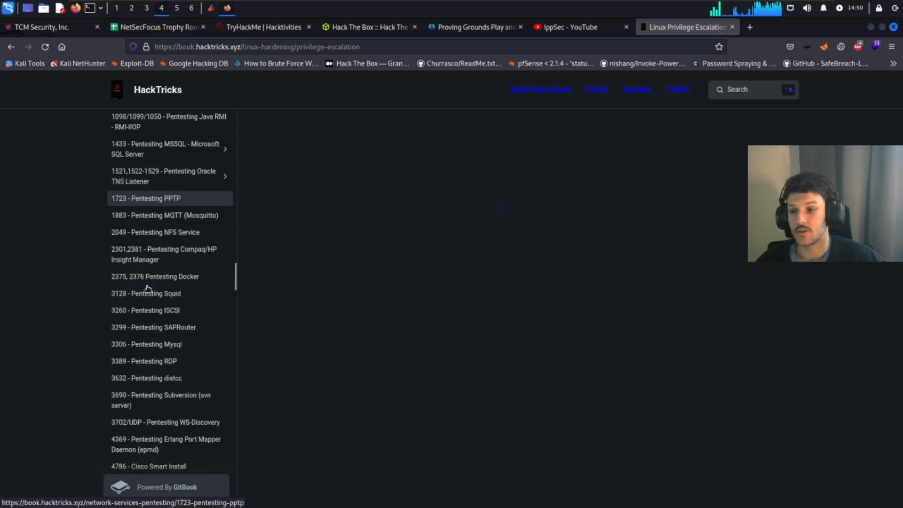